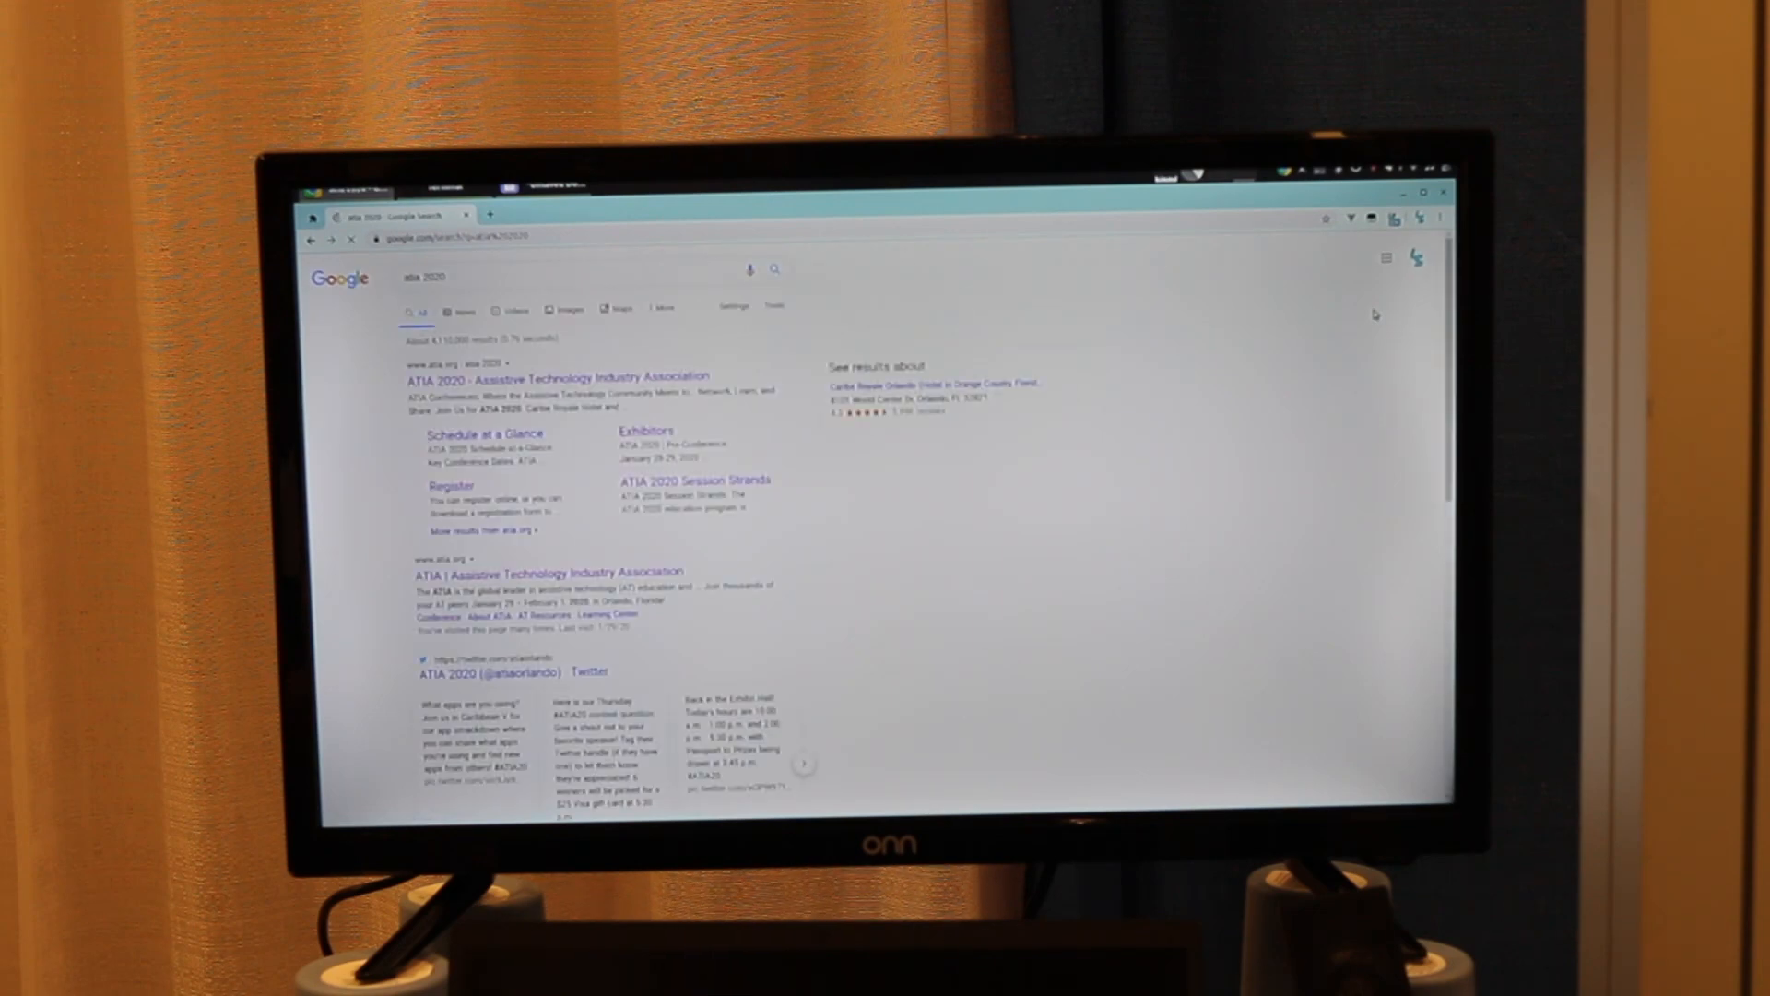
- Open the 'Lodging & Travel 2020 – Assistive Technology Industry' result for atia 2020
scroll("down", 3)
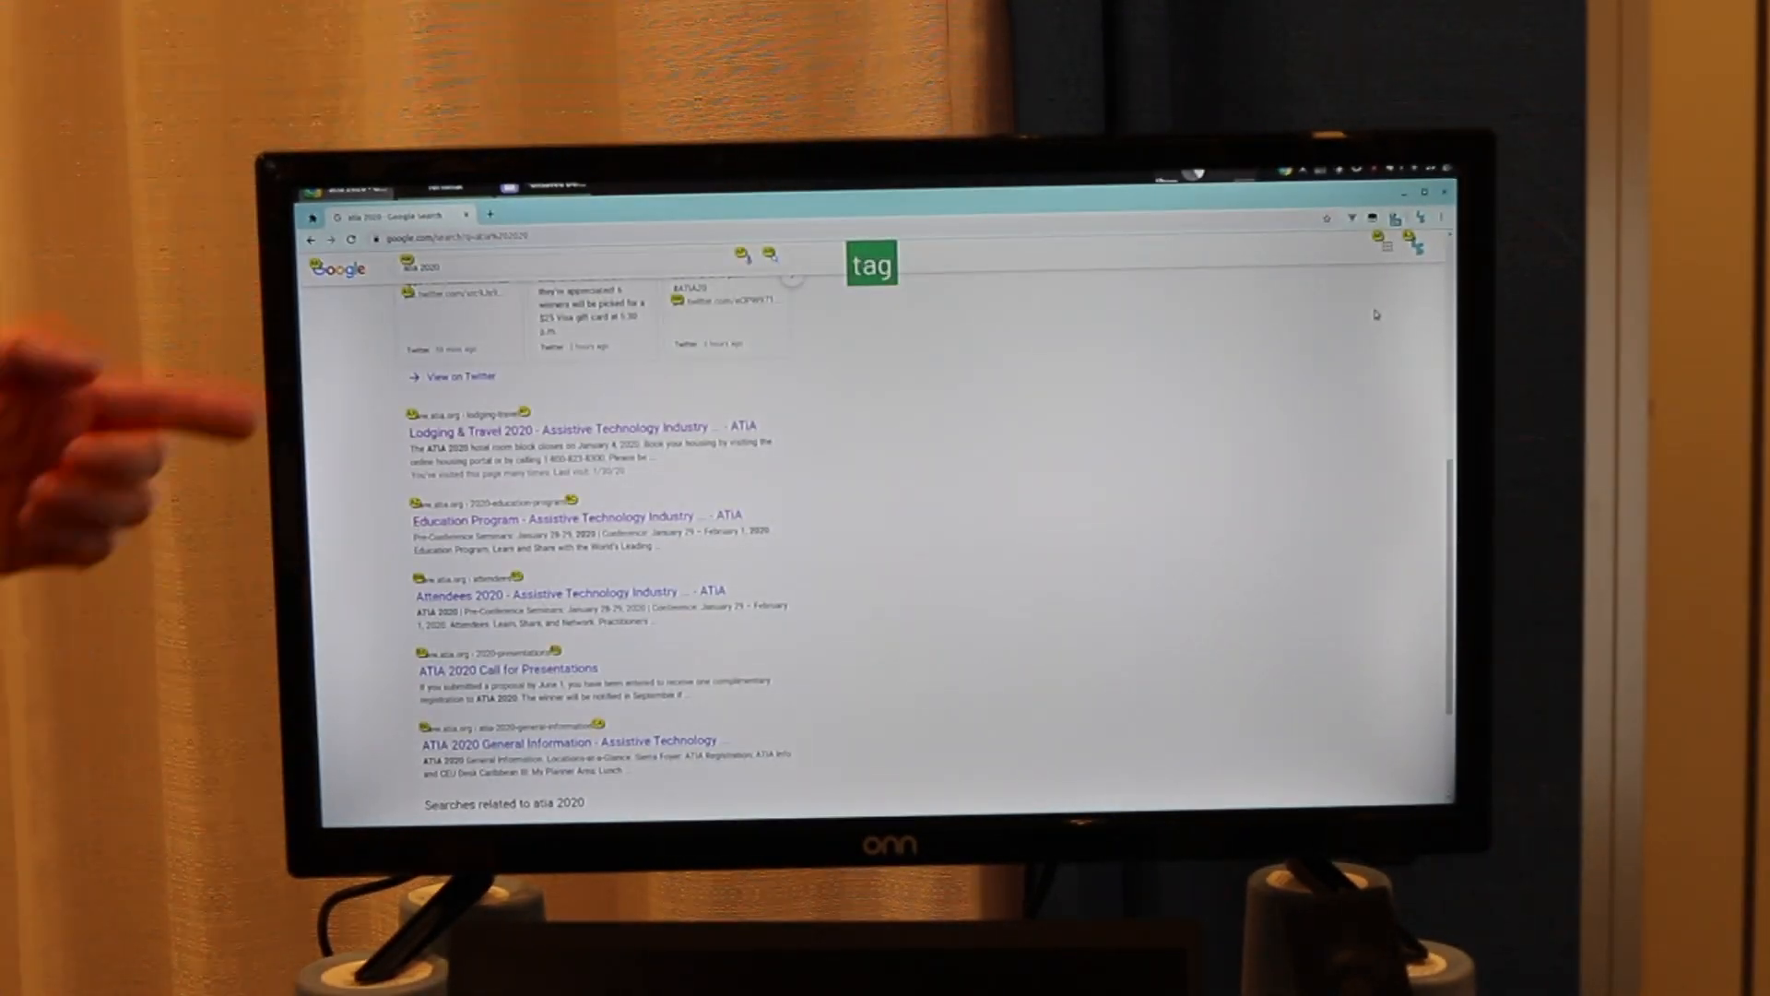
left_click(557, 428)
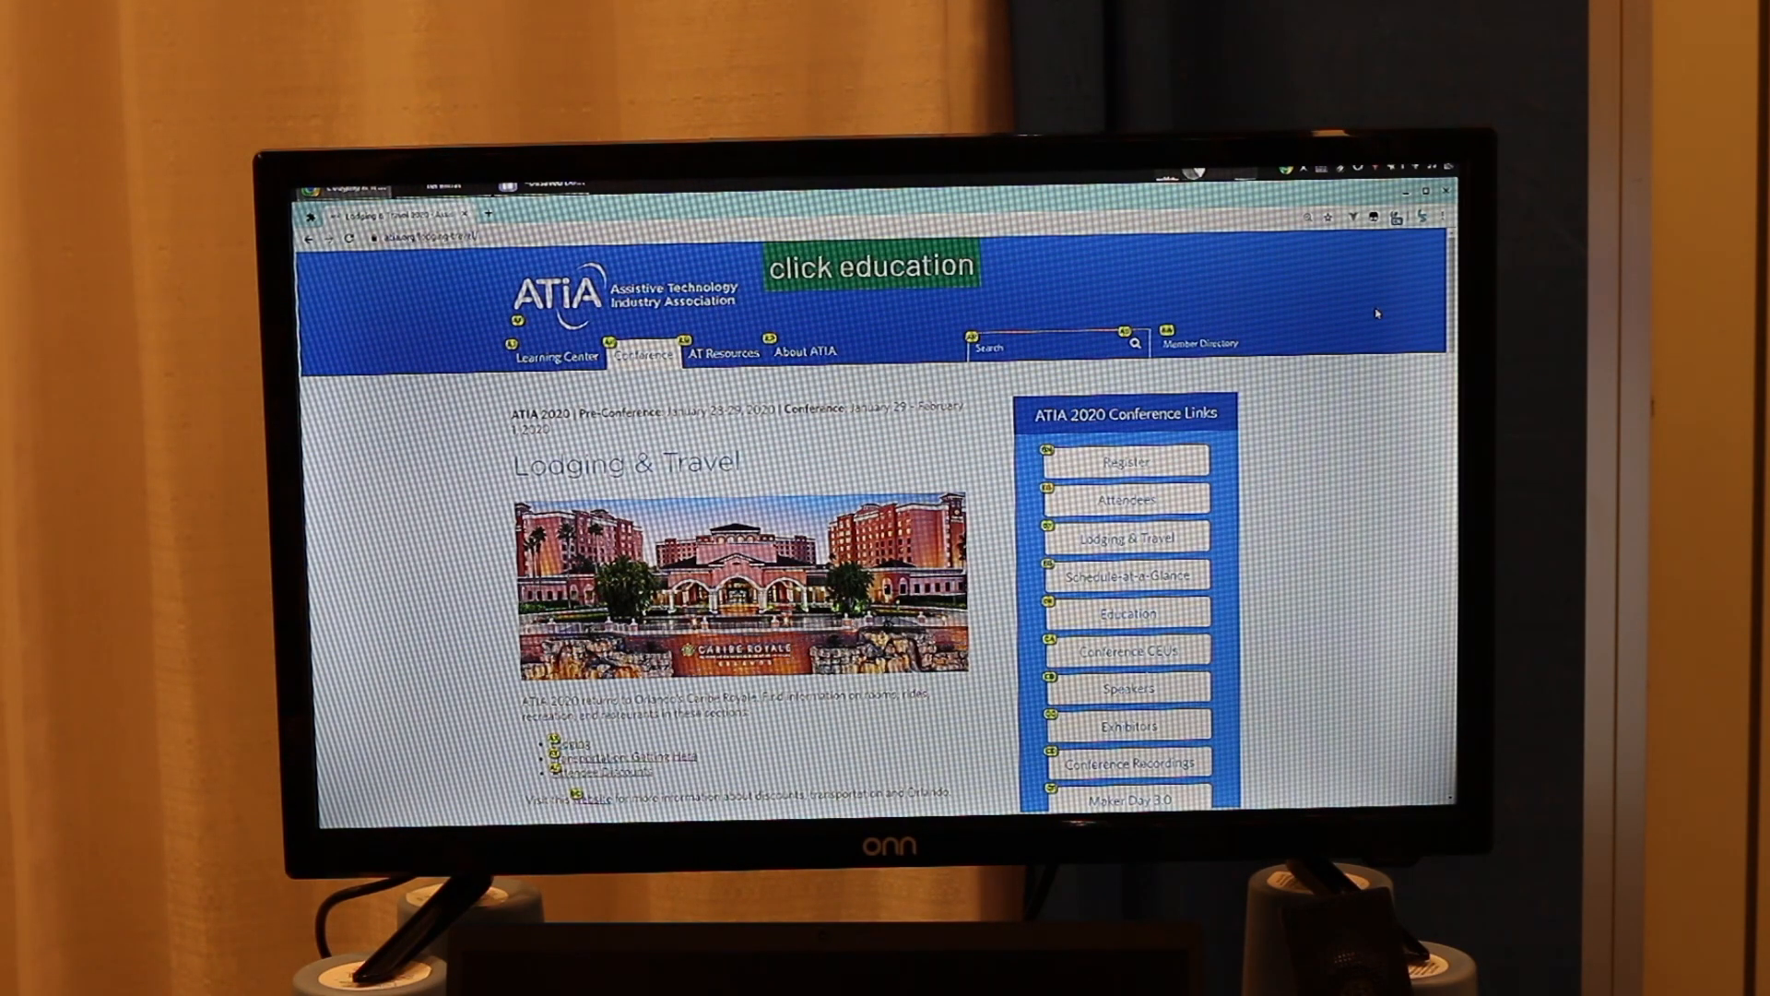
- Navigate to the Education Program page, visit the Conference section, and return
left_click(1125, 612)
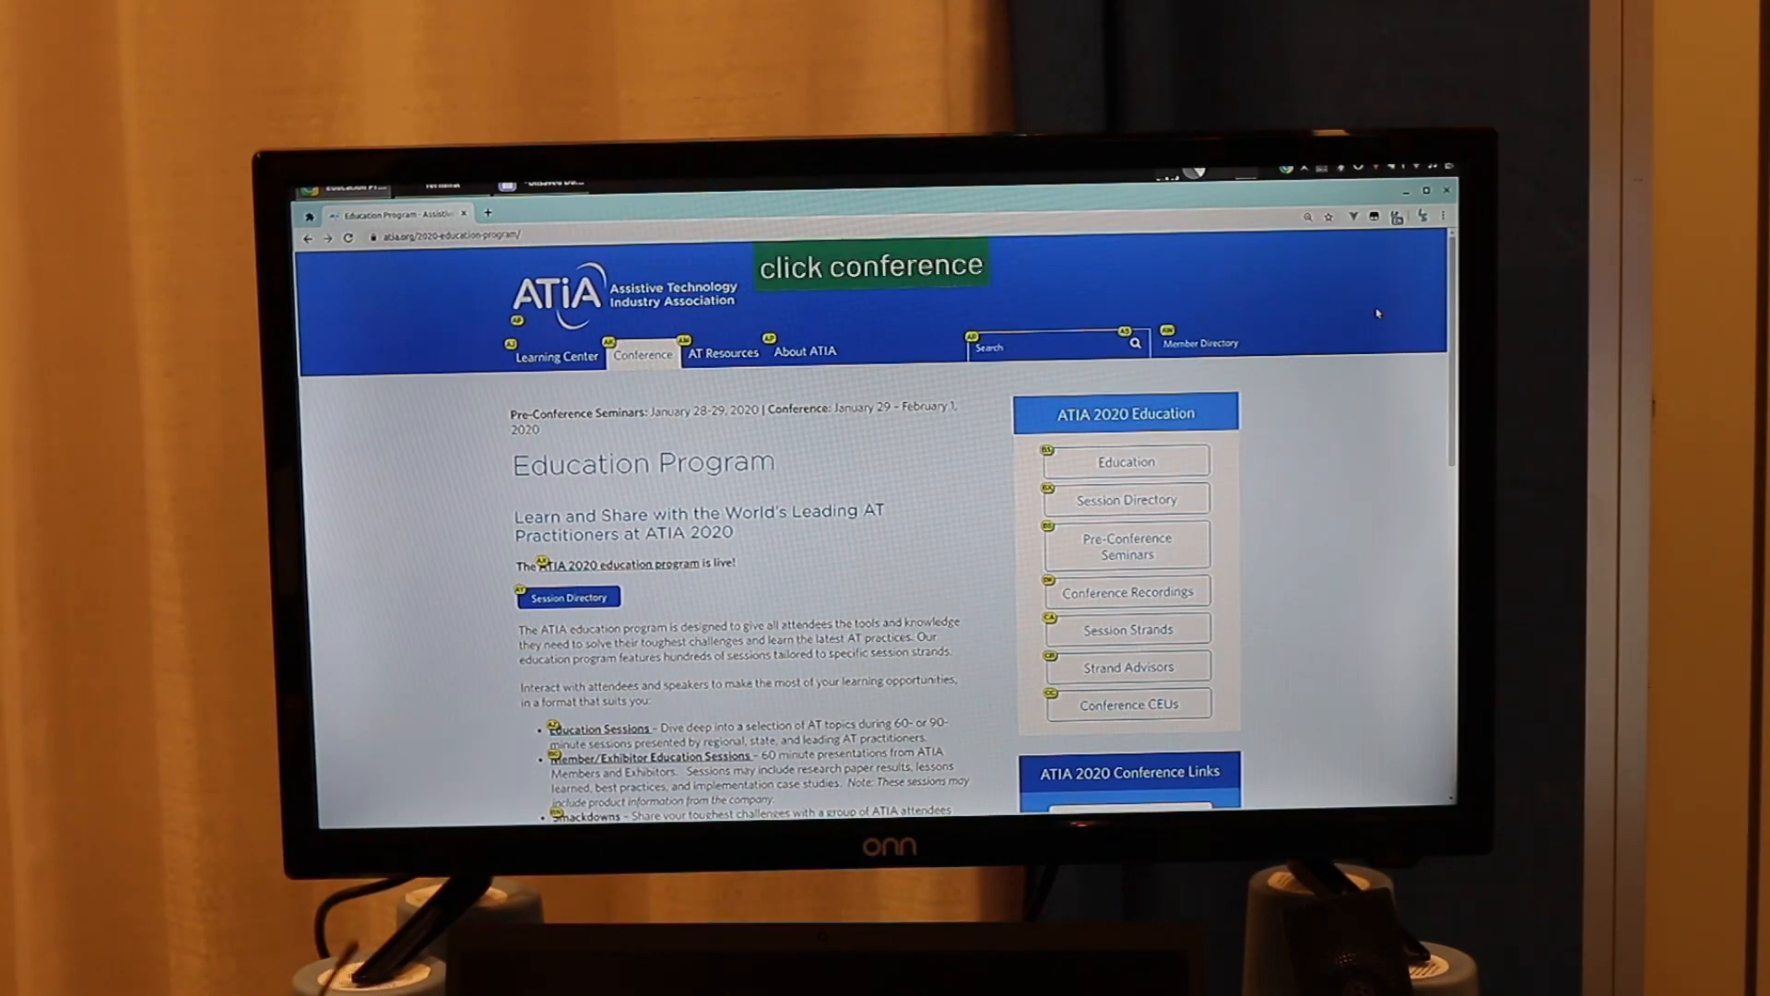
left_click(1125, 590)
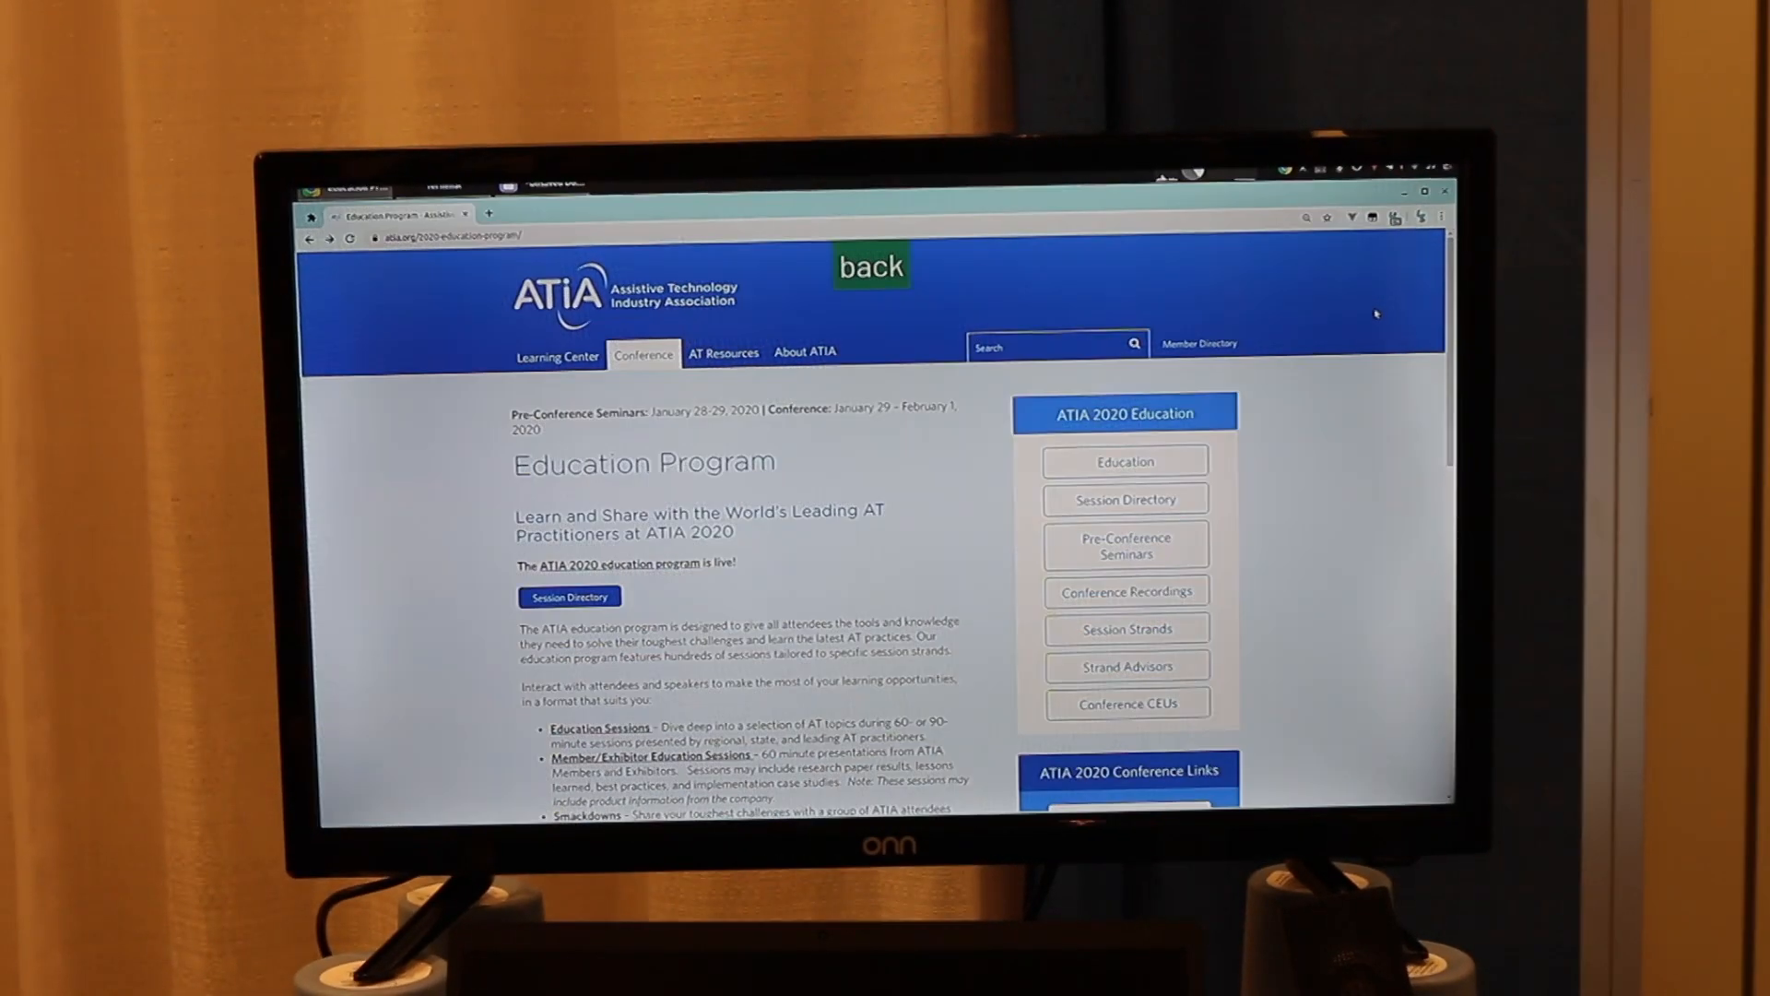
scroll("down", 3)
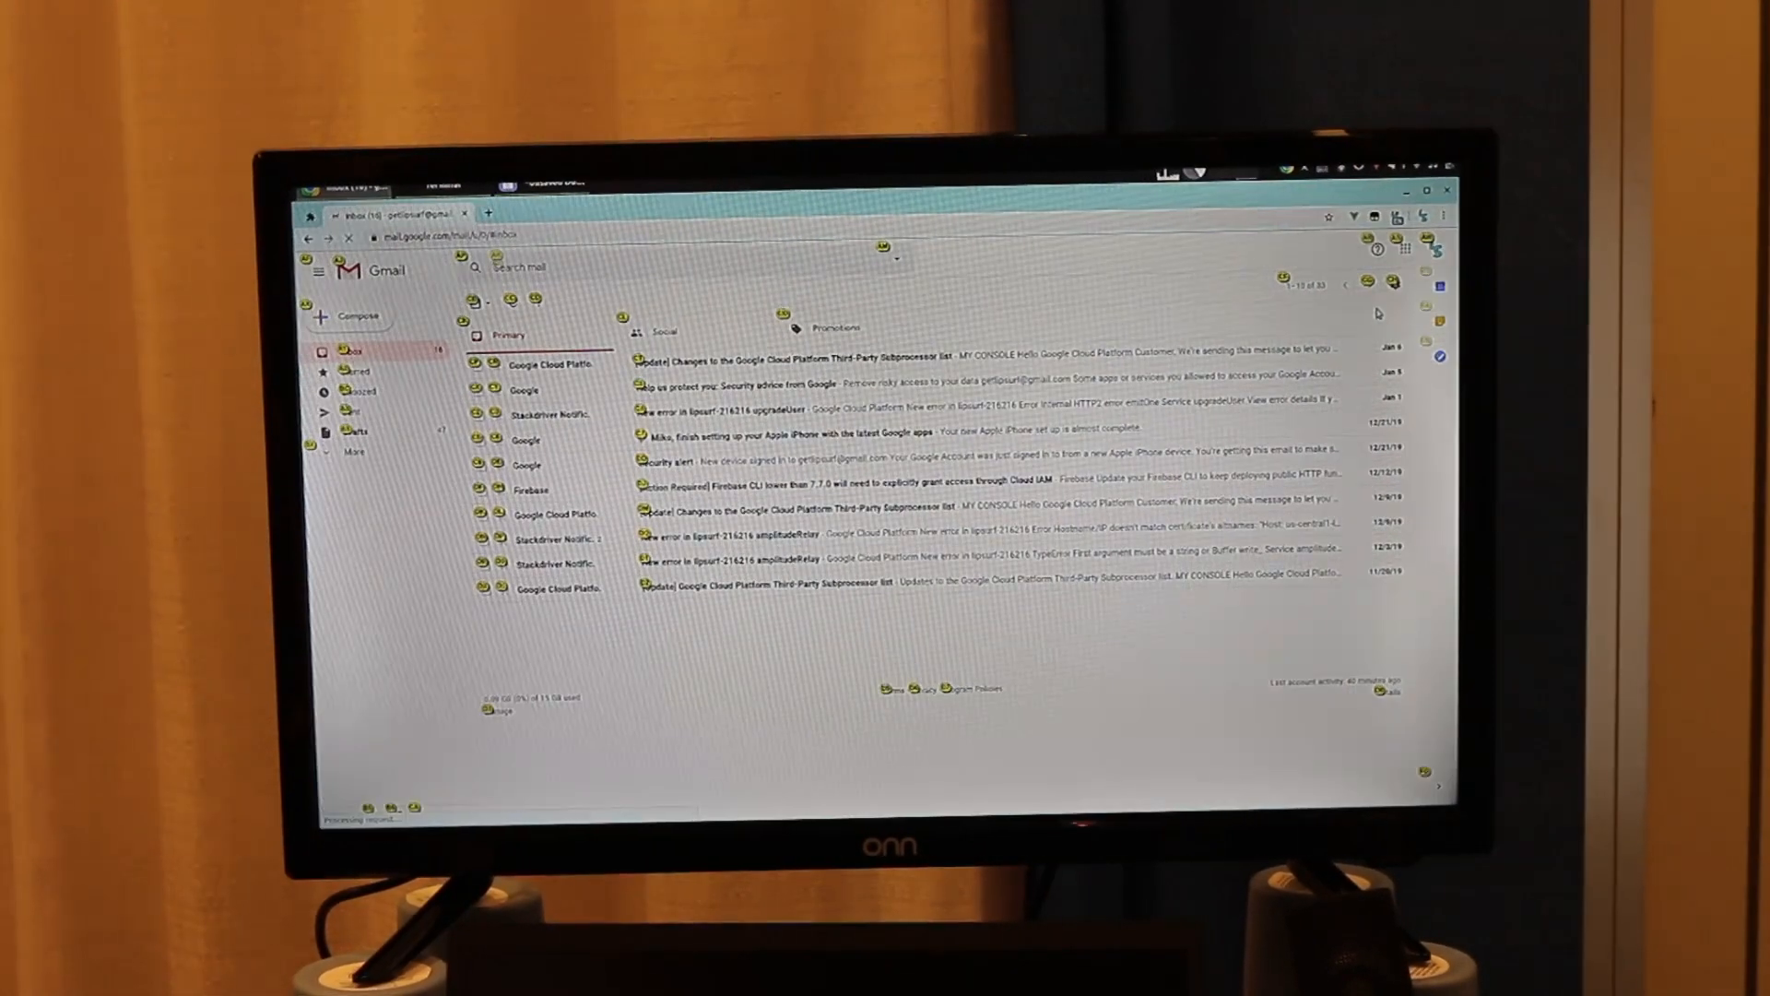
- Start a new message via Compose and place the cursor in its body
left_click(346, 315)
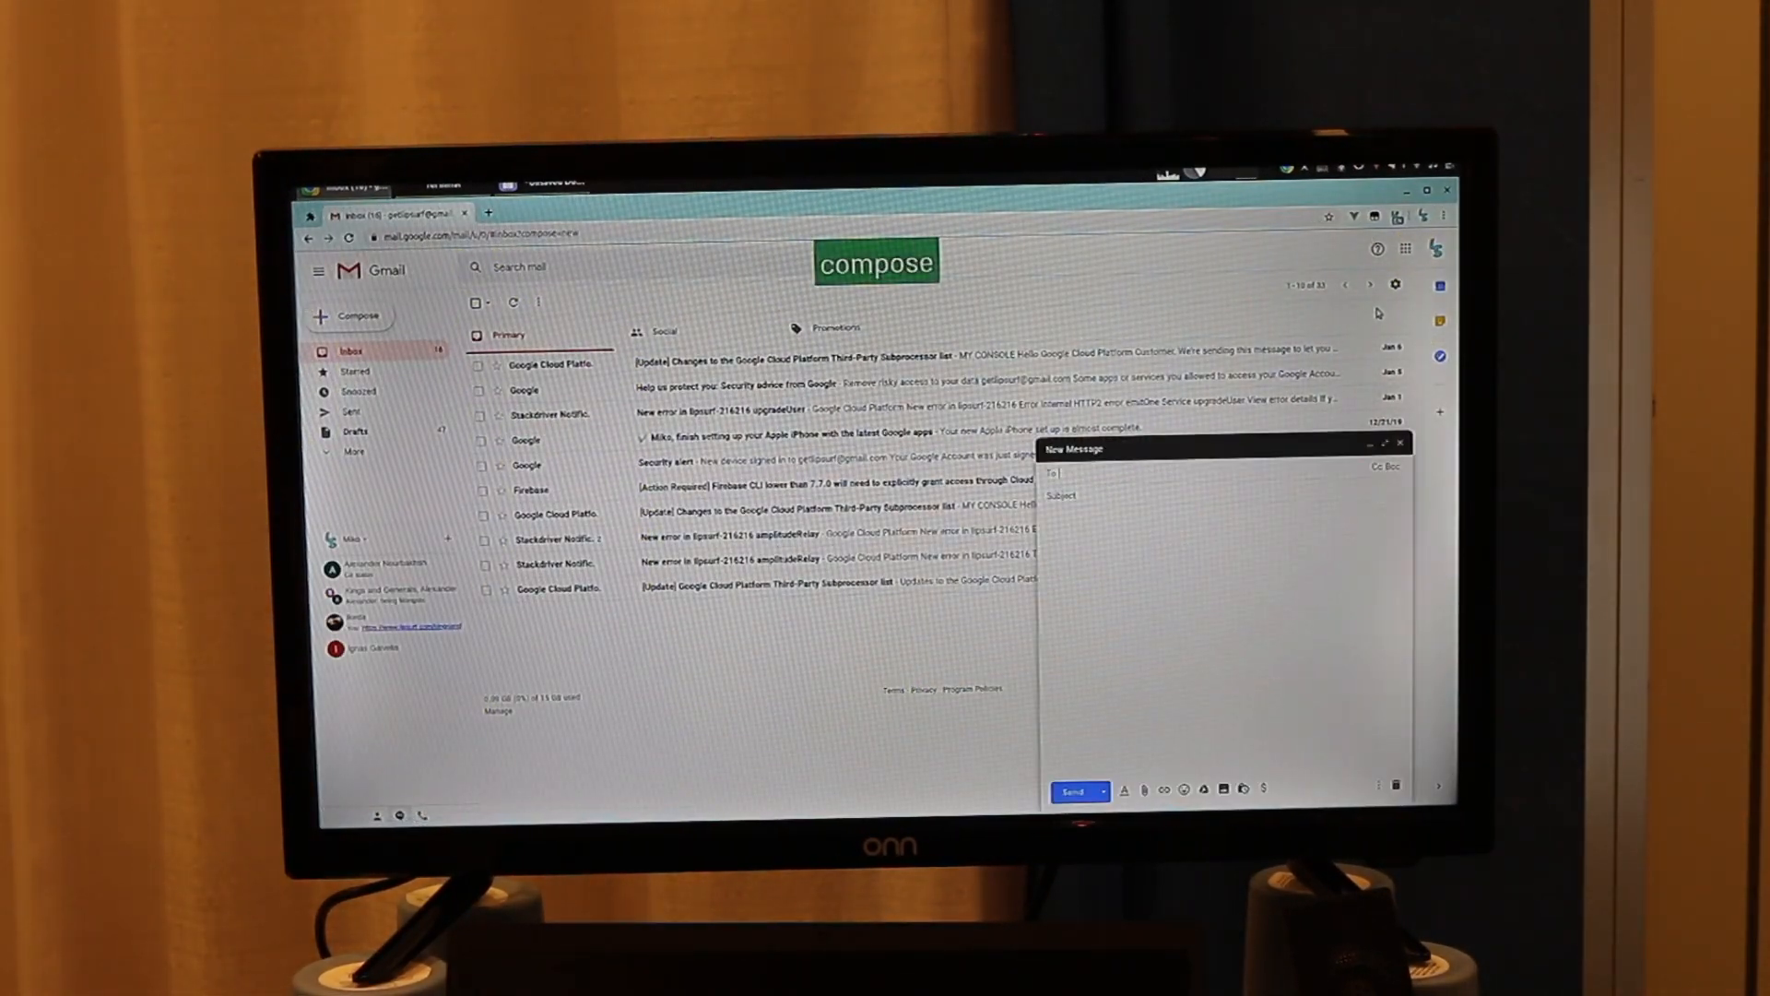
left_click(1219, 632)
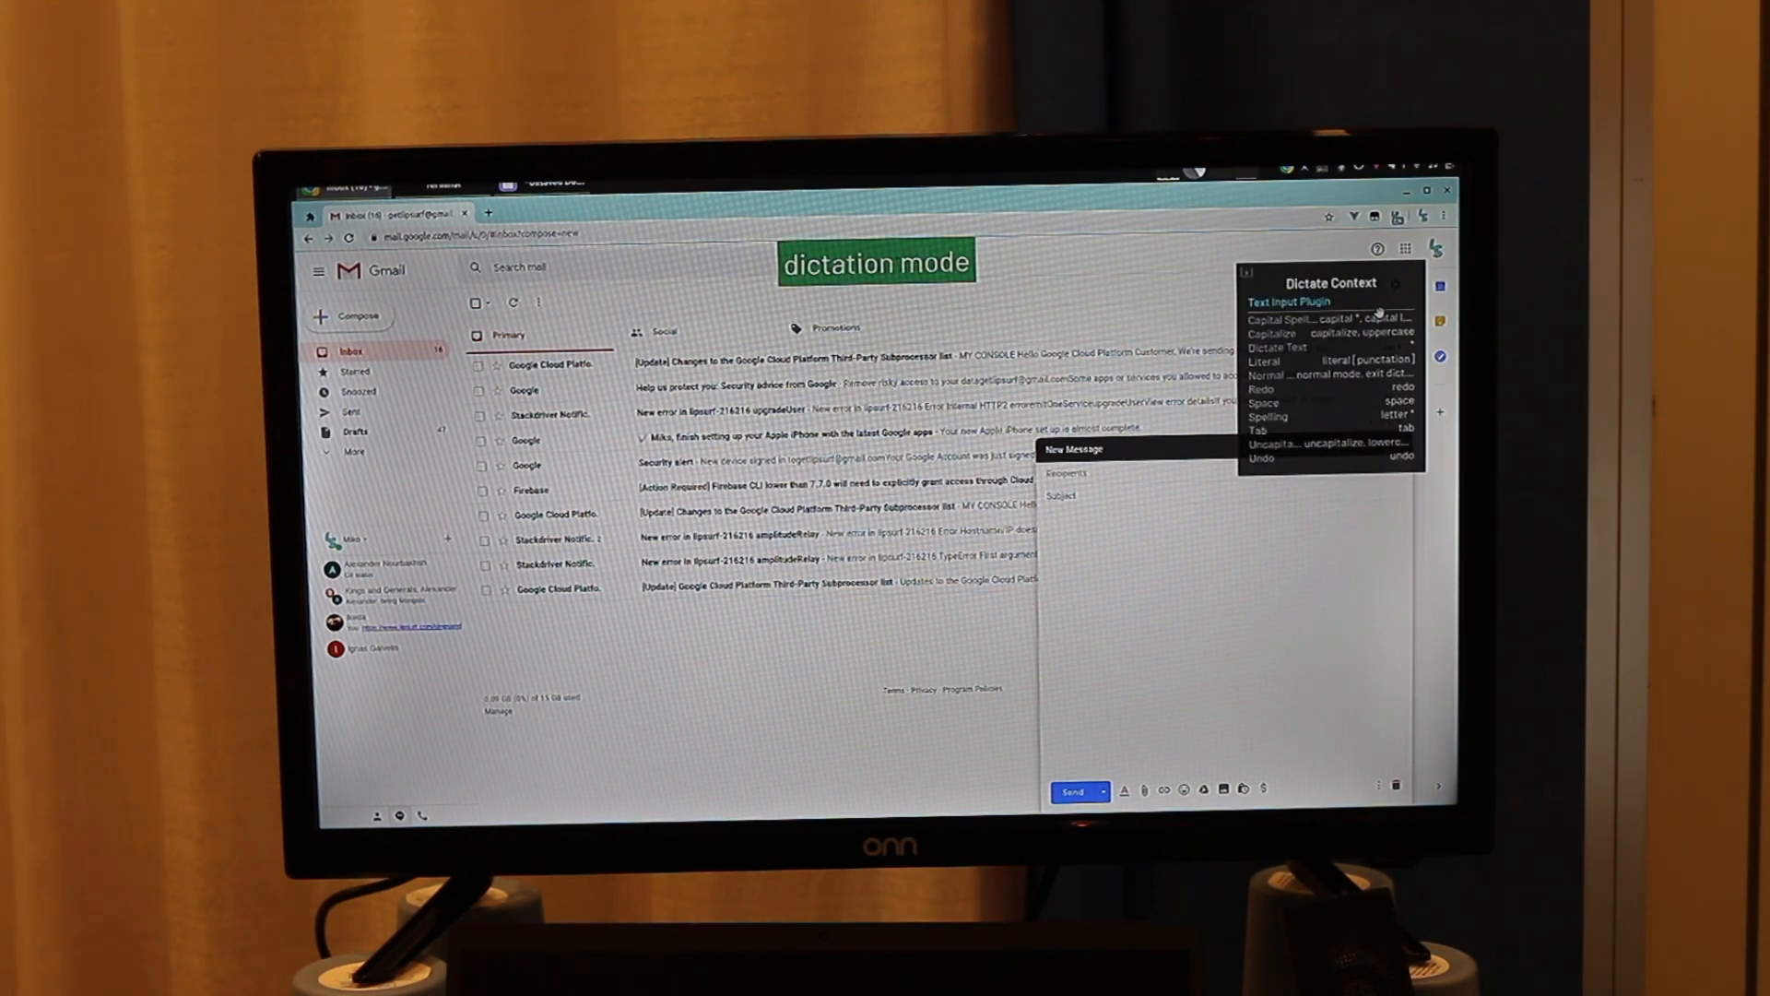
- Dictate 'Dear John' then 'here I am dictating in ... despite how noisy it is in here'
type("Dear John,")
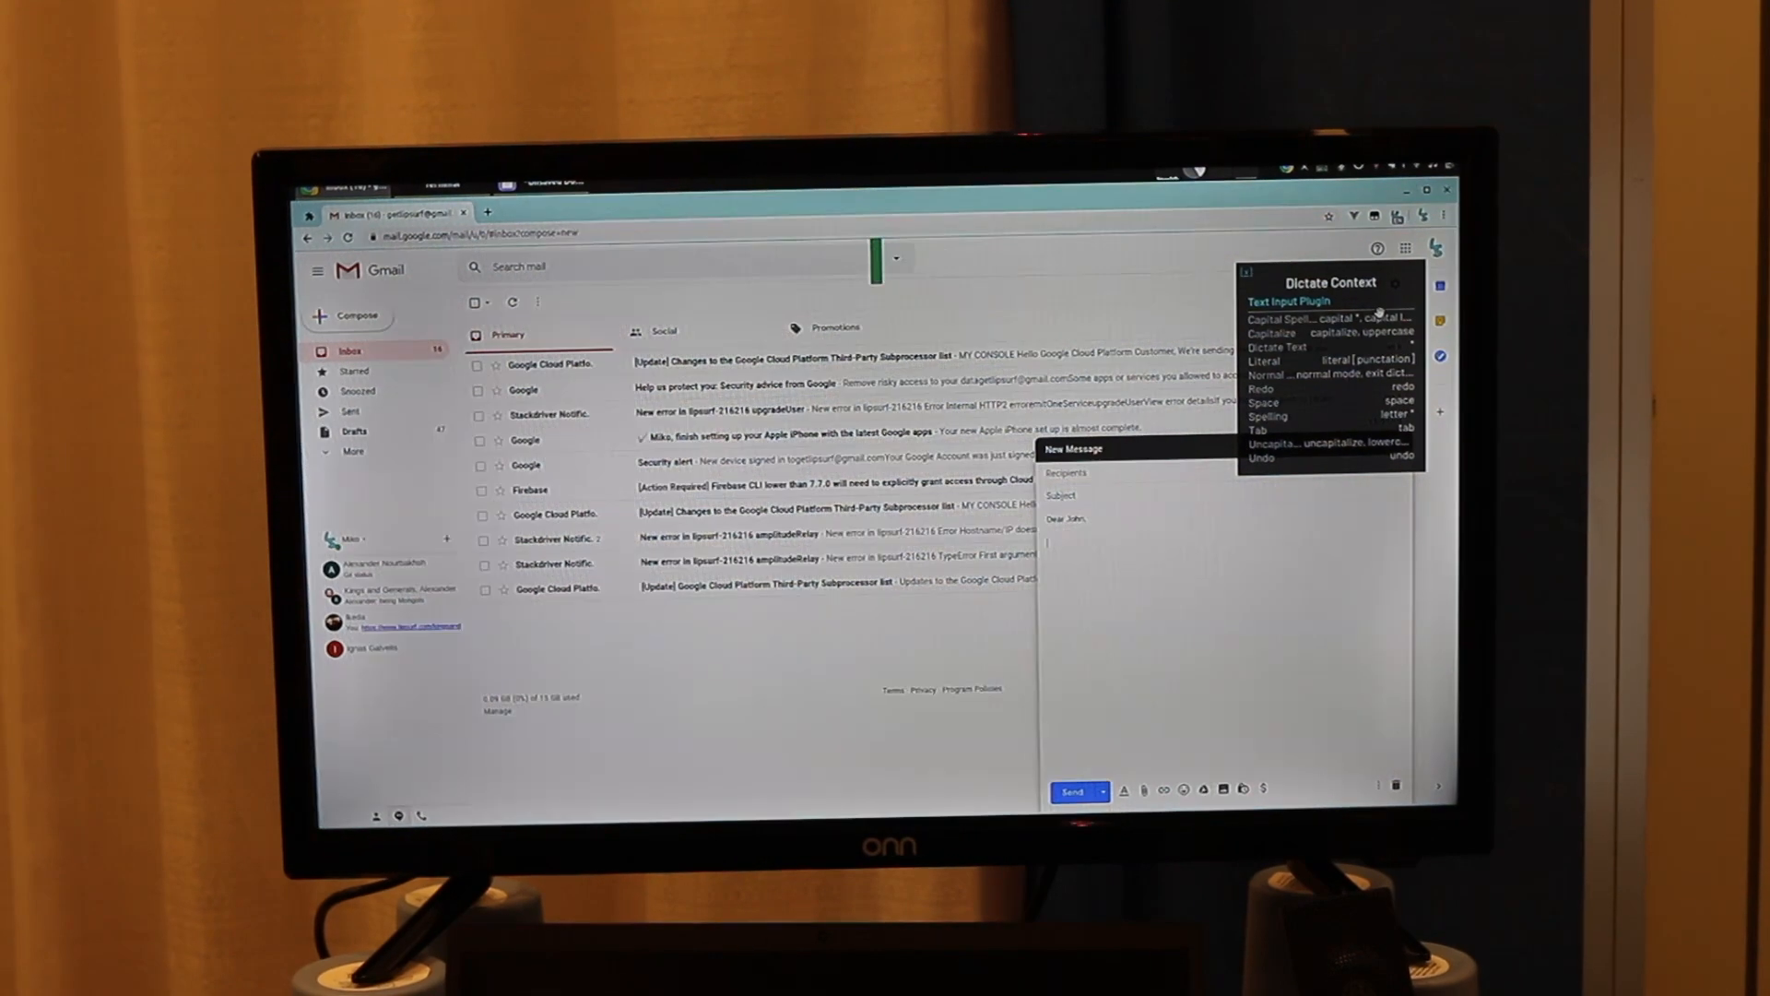
type("here I am dictating")
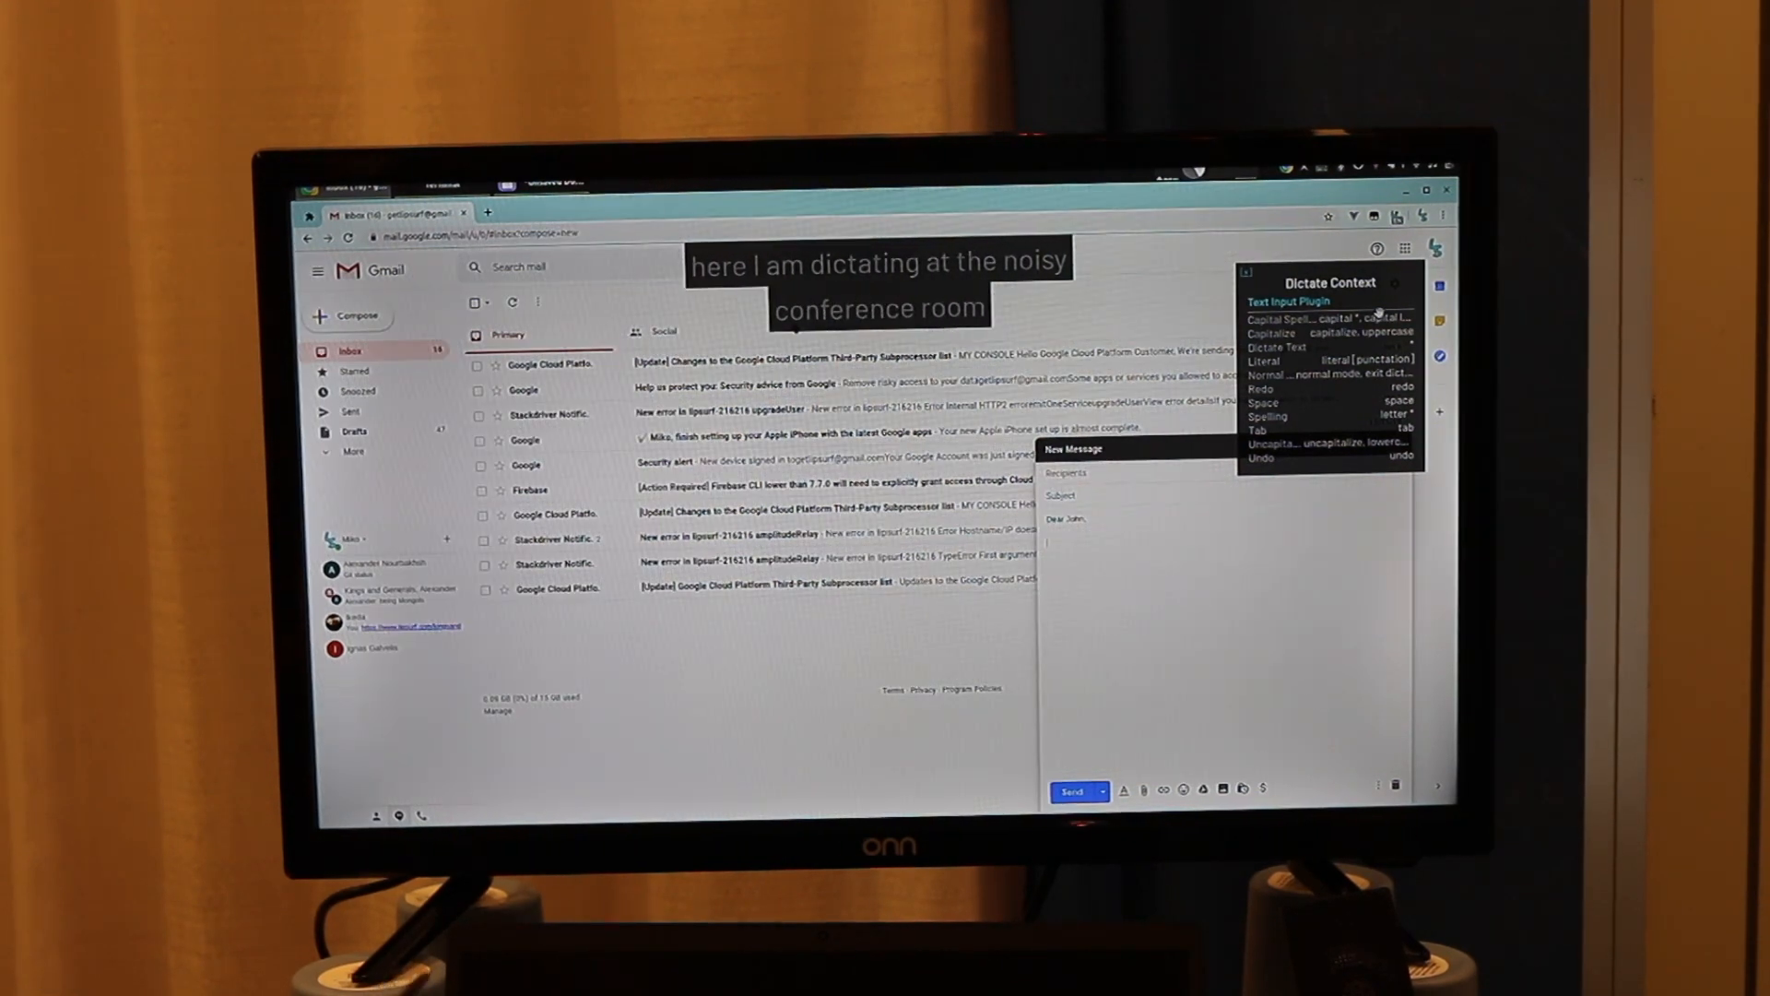
type("in")
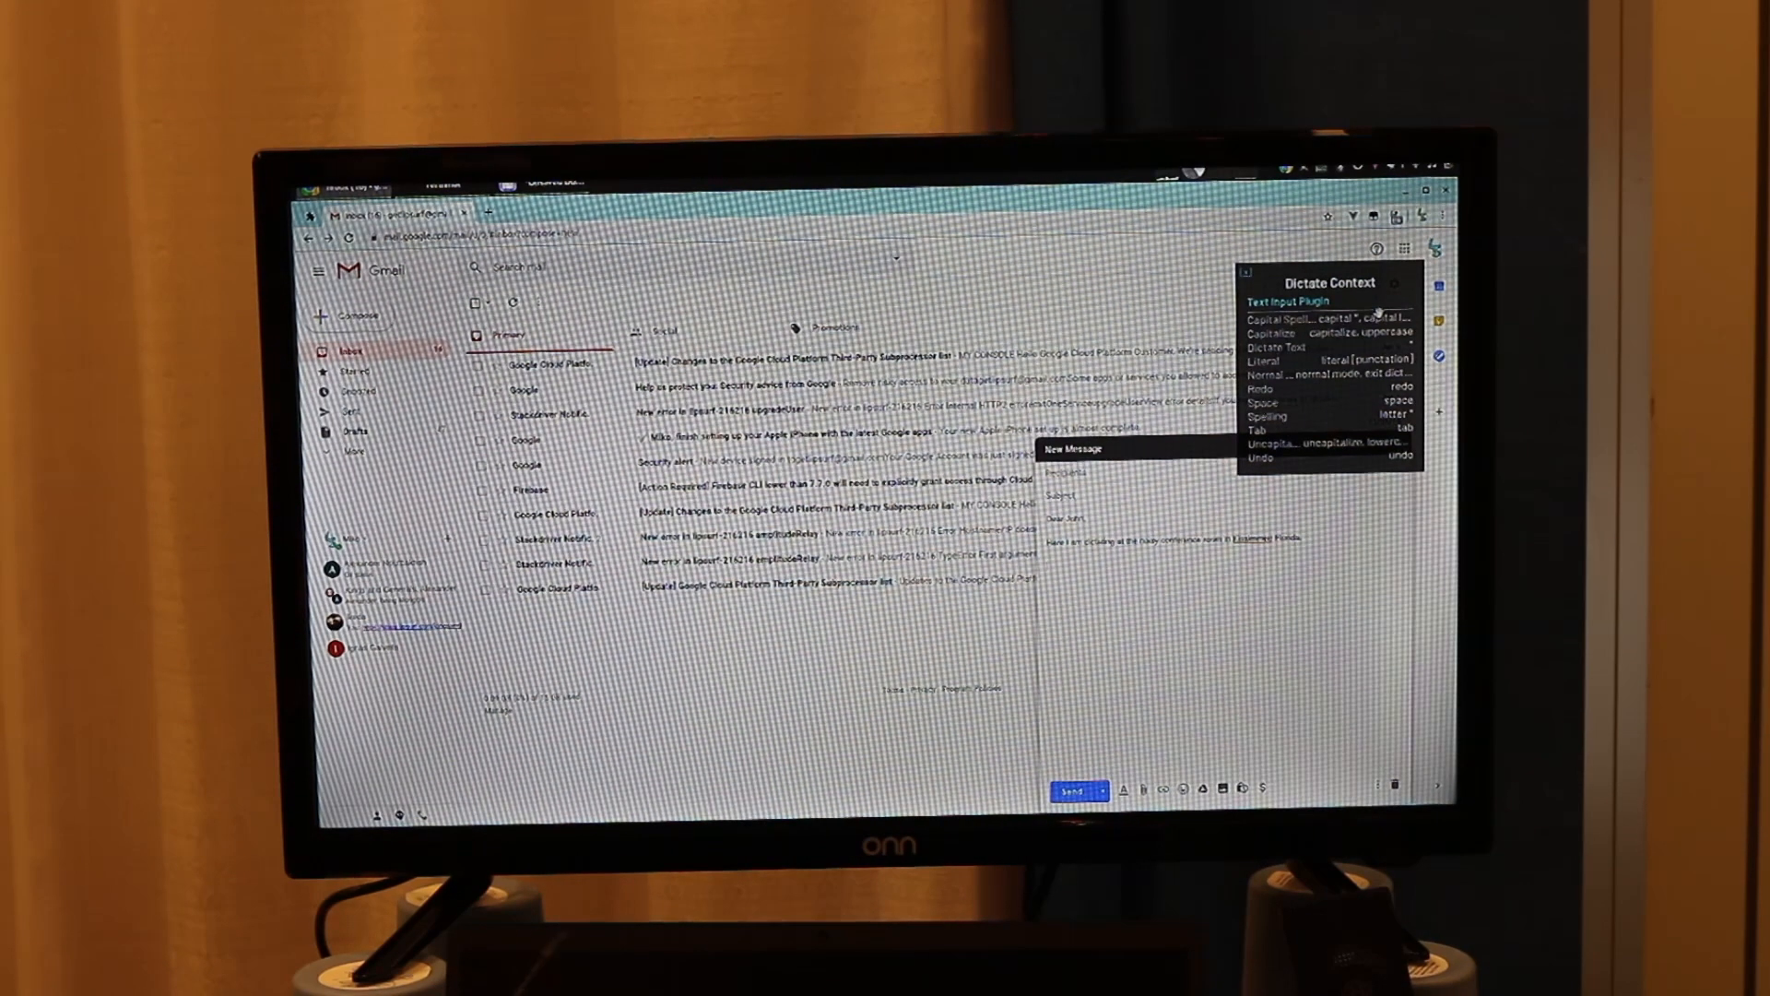
type("despite how noisy it is in here")
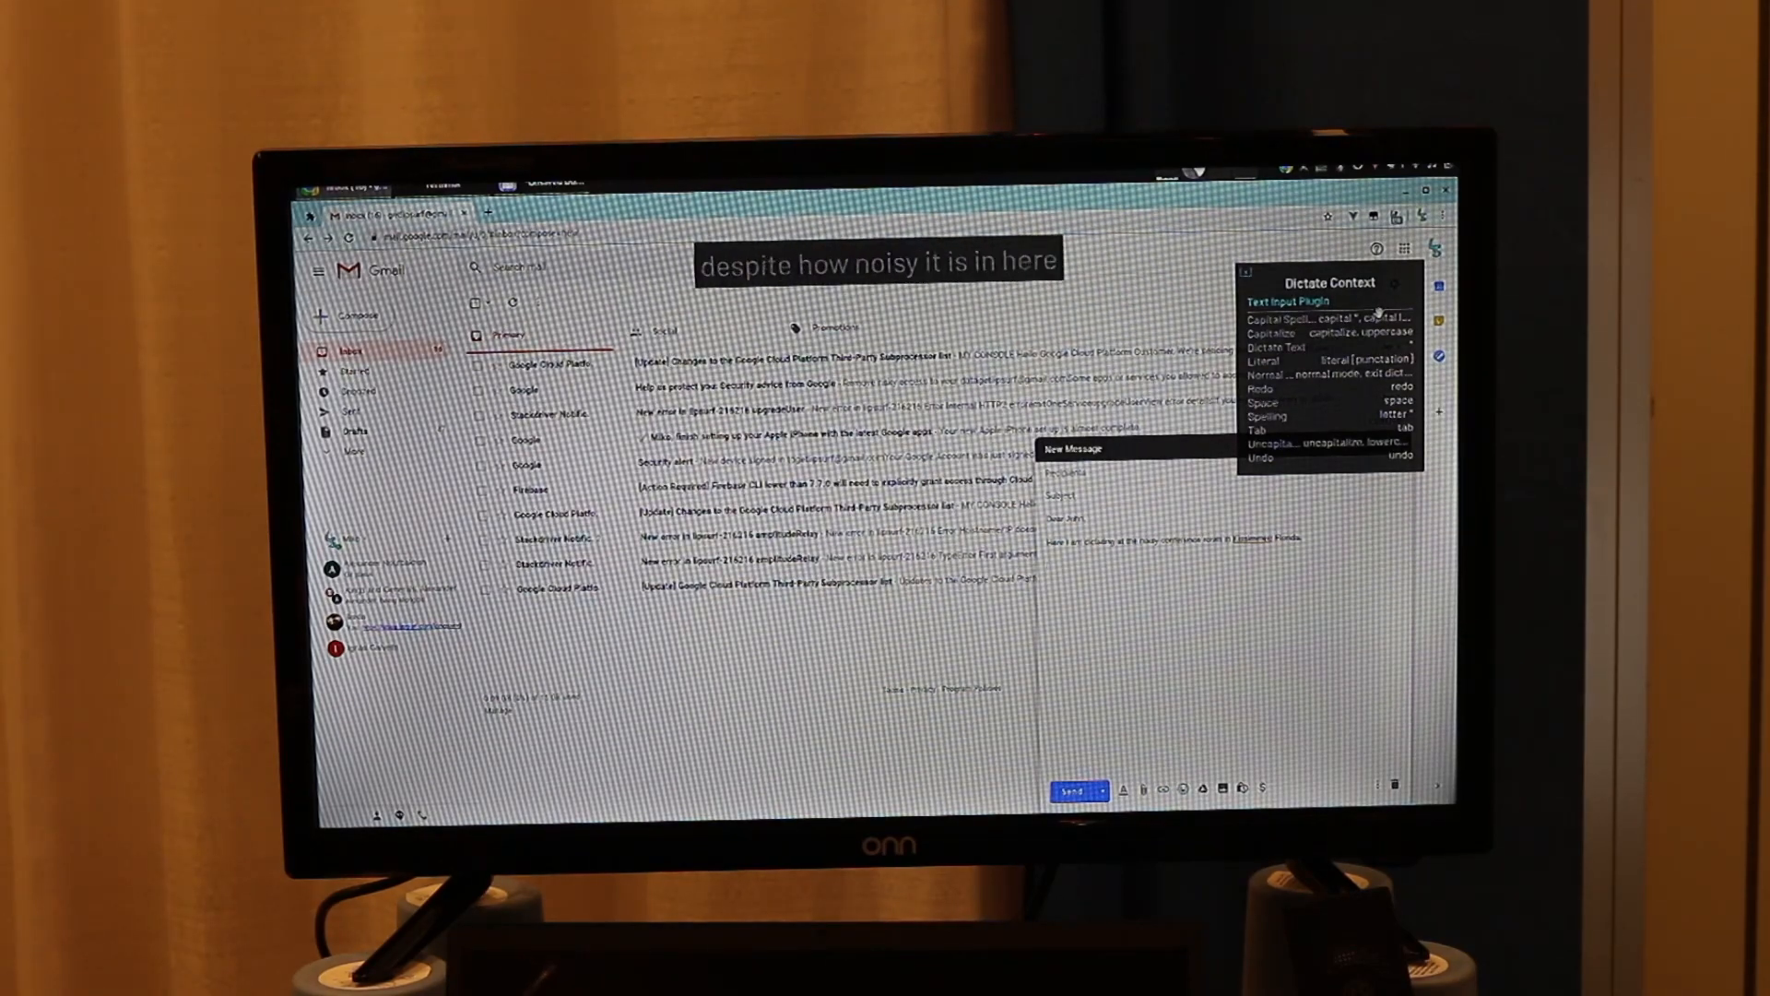